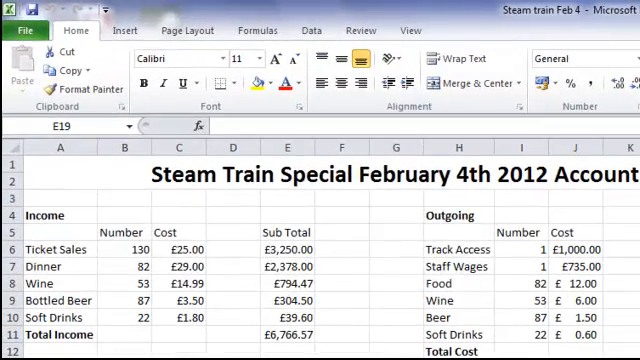
- Open the File backstage view for the Steam train Feb 4 workbook
left_click(25, 30)
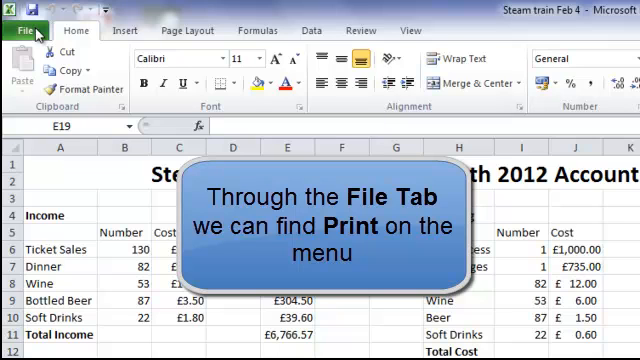
left_click(33, 31)
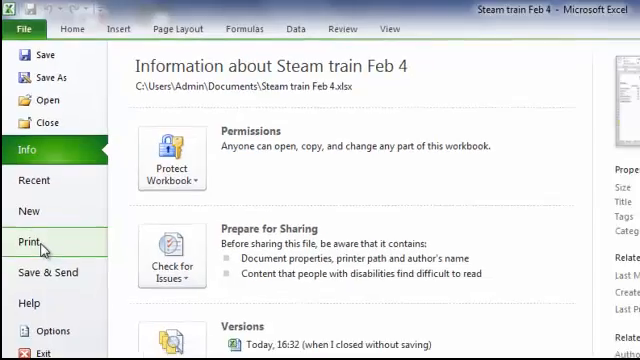
- Show the Print settings and preview for the Steam train workbook
left_click(32, 241)
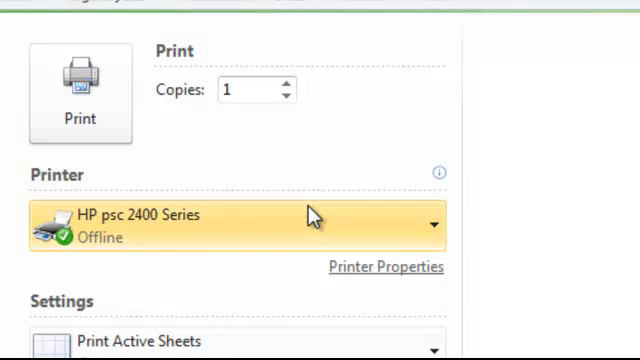
mouse_move(310, 223)
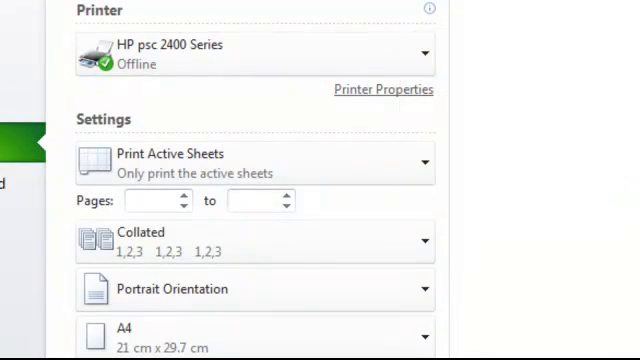
mouse_move(203, 211)
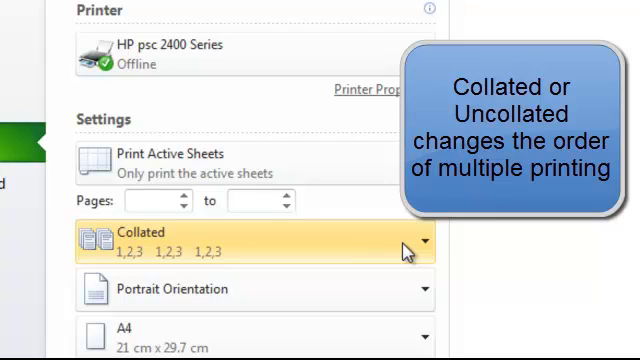
- List the portrait and landscape orientation choices beside the page preview
left_click(415, 240)
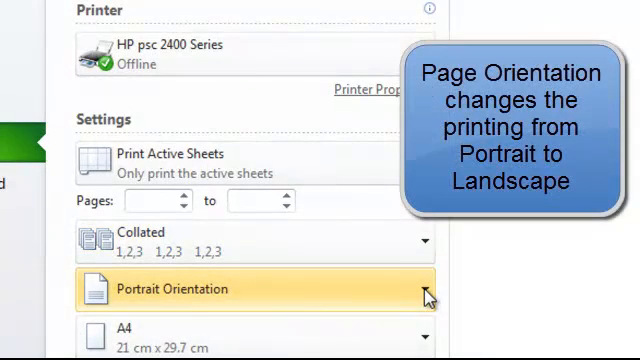
scroll("down", 3)
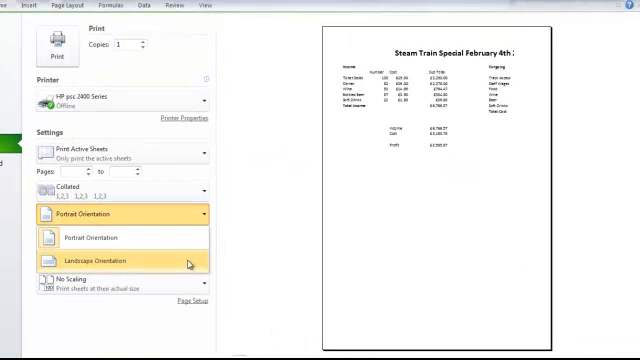
- Set the printout to landscape and list the scaling choices
left_click(113, 260)
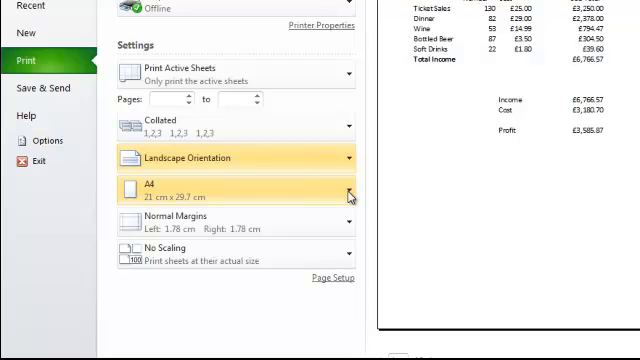
left_click(345, 195)
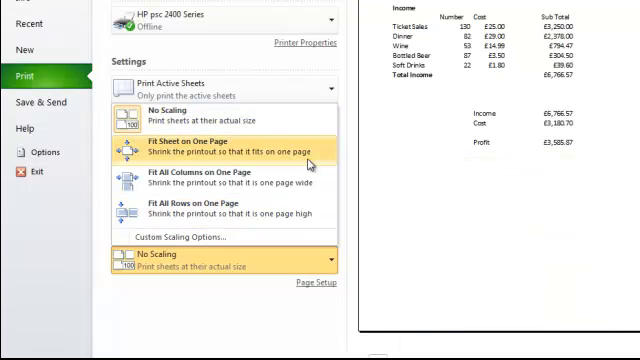
mouse_move(310, 165)
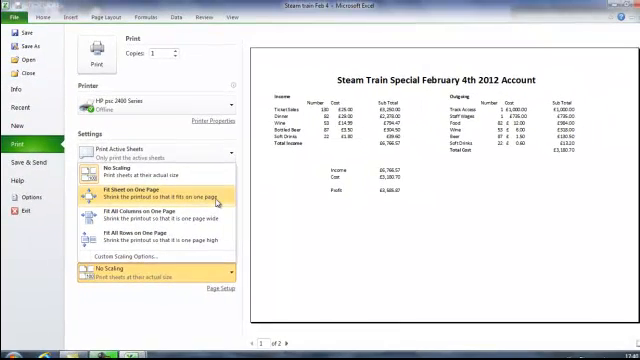
- Choose Fit Sheet on One Page scaling for the landscape printout
left_click(150, 189)
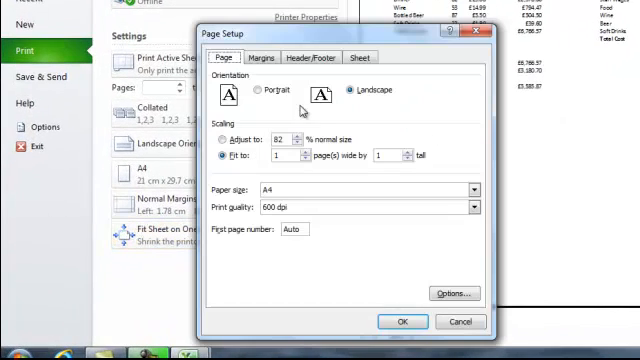
mouse_move(298, 107)
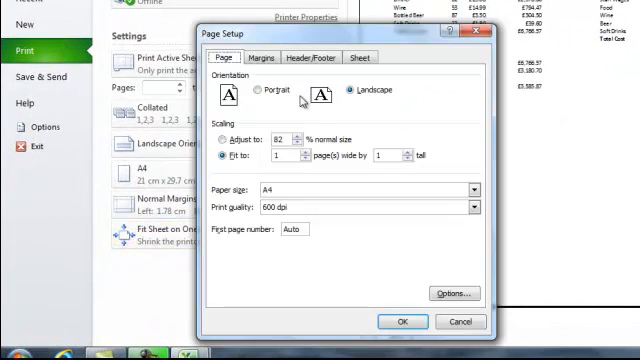
mouse_move(303, 115)
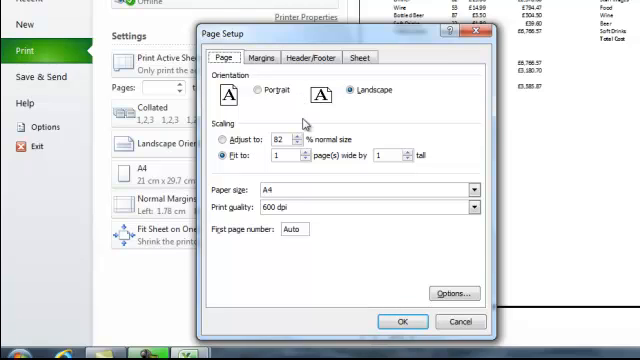
mouse_move(308, 127)
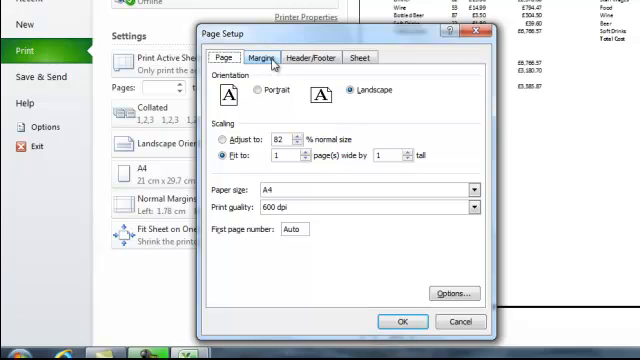
- Review Page Setup's Margins, Header/Footer and Sheet options, then close the dialog
left_click(263, 57)
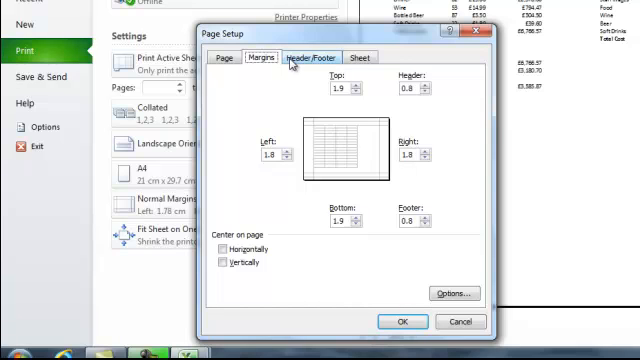
left_click(313, 57)
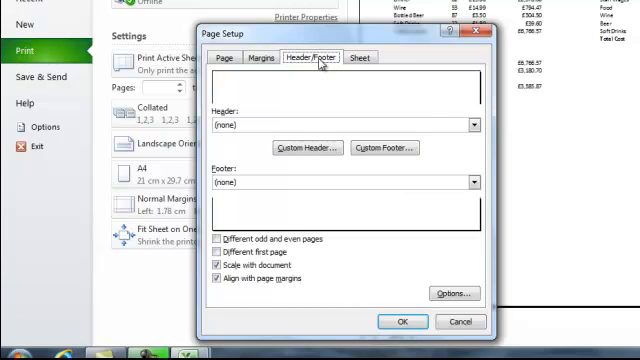
left_click(360, 57)
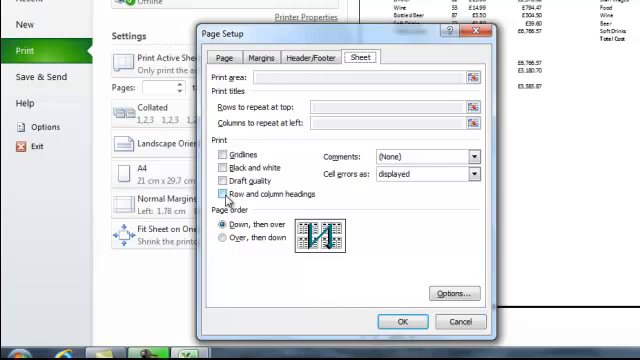
left_click(219, 194)
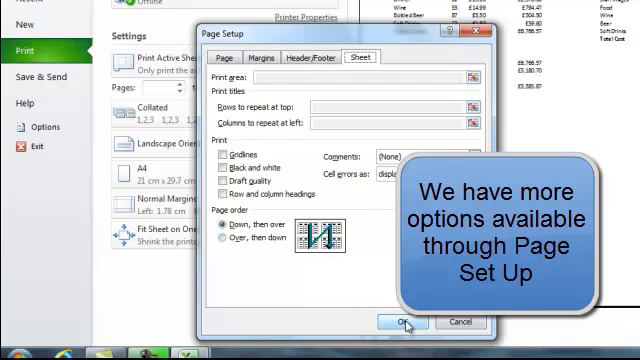
left_click(397, 321)
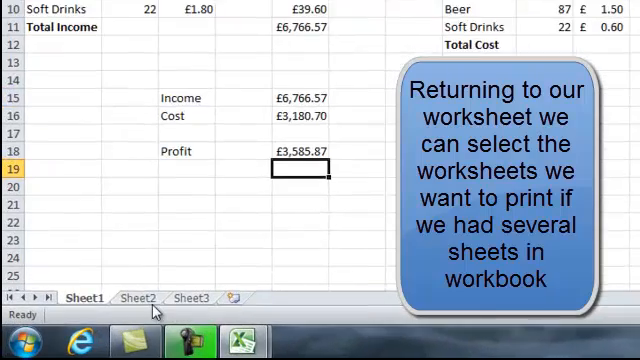
- Group Sheet1 and Sheet2, then bring up the sheet tab menu
left_click(138, 297)
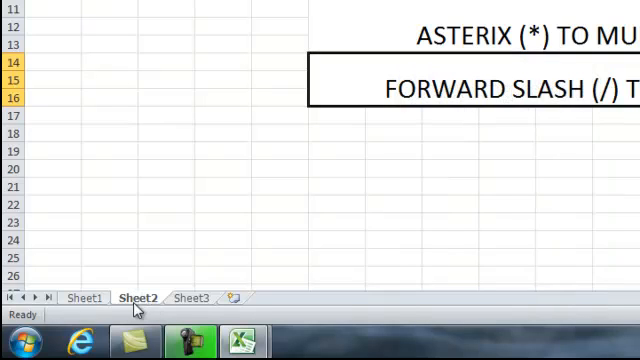
left_click(83, 298)
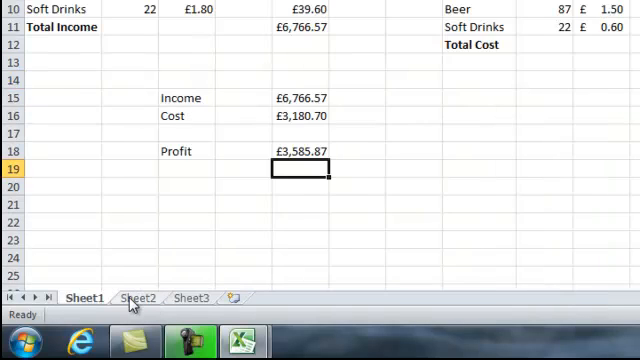
left_click(135, 298)
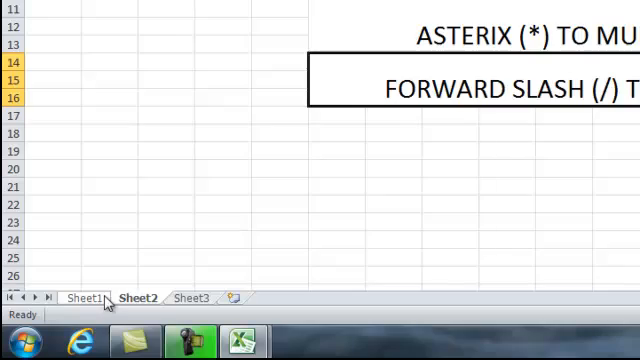
right_click(100, 298)
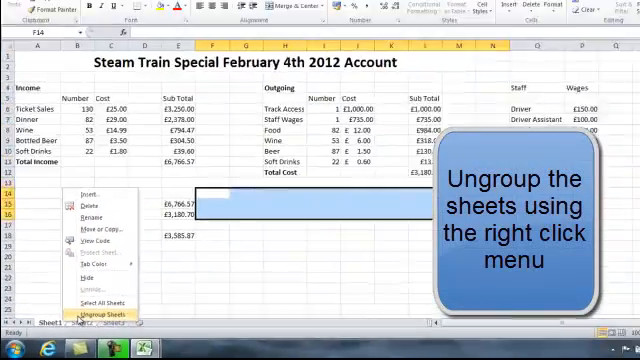
- Ungroup the grouped sheets from the sheet tab menu
left_click(92, 316)
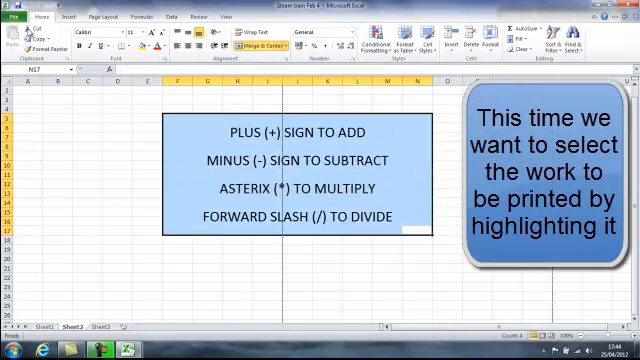
- Set the print settings to print only the selection
left_click(13, 16)
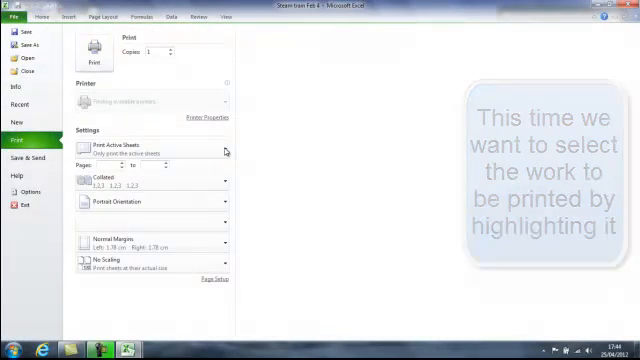
left_click(150, 153)
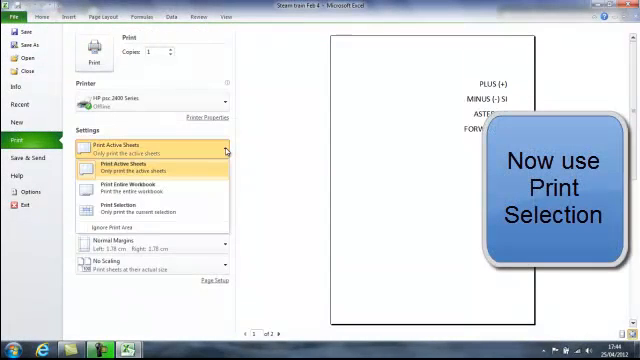
left_click(150, 152)
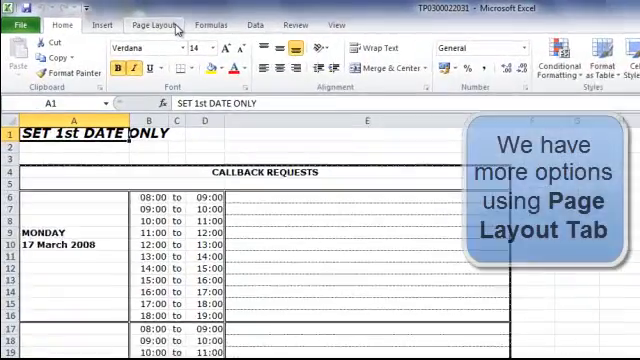
- List the Set, Clear and Add to Print Area options on the Page Layout tab
left_click(152, 25)
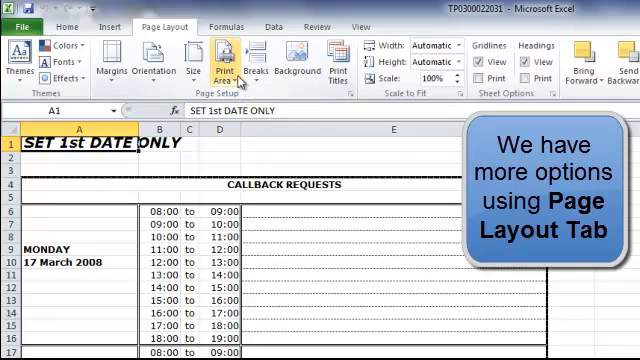
left_click(223, 58)
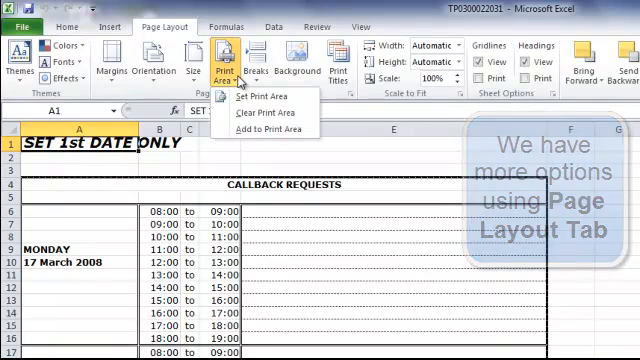